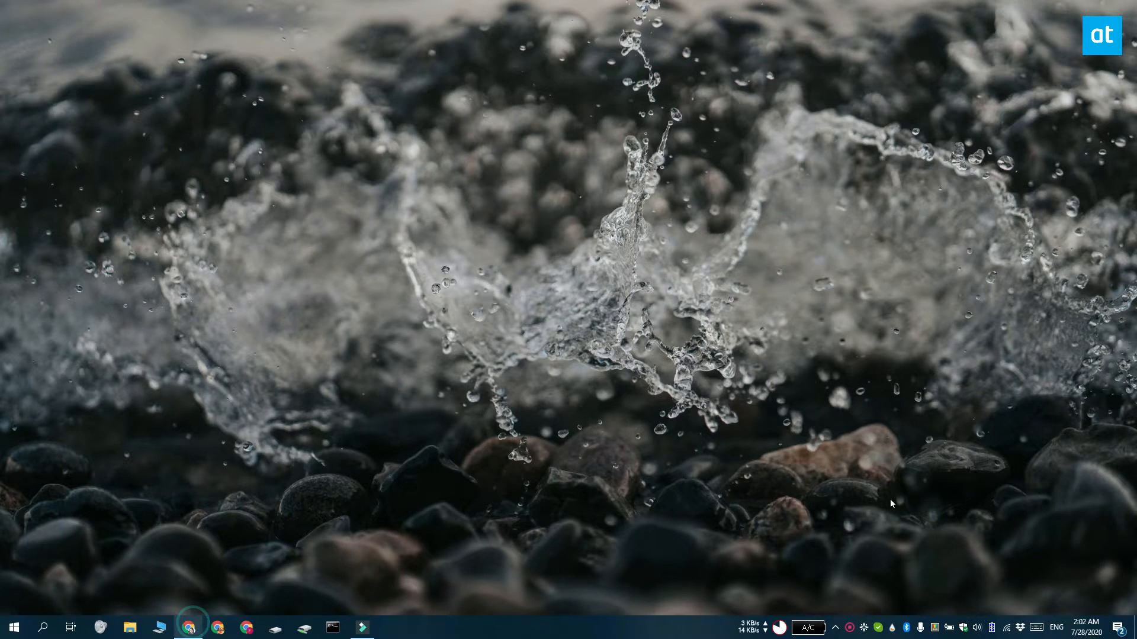
Open PowerToys Settings to Keyboard Manager and launch the 'Remap a key' window
{"action": "left_click", "coordinate": [188, 628]}
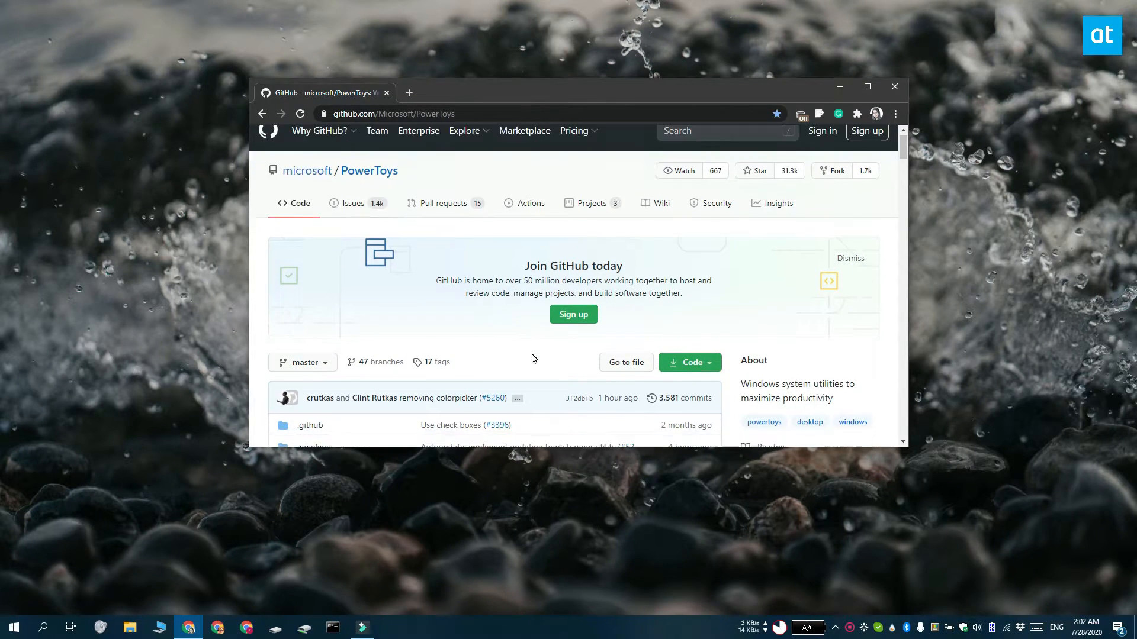
{"action": "scroll", "scroll_direction": "down", "scroll_amount": 3}
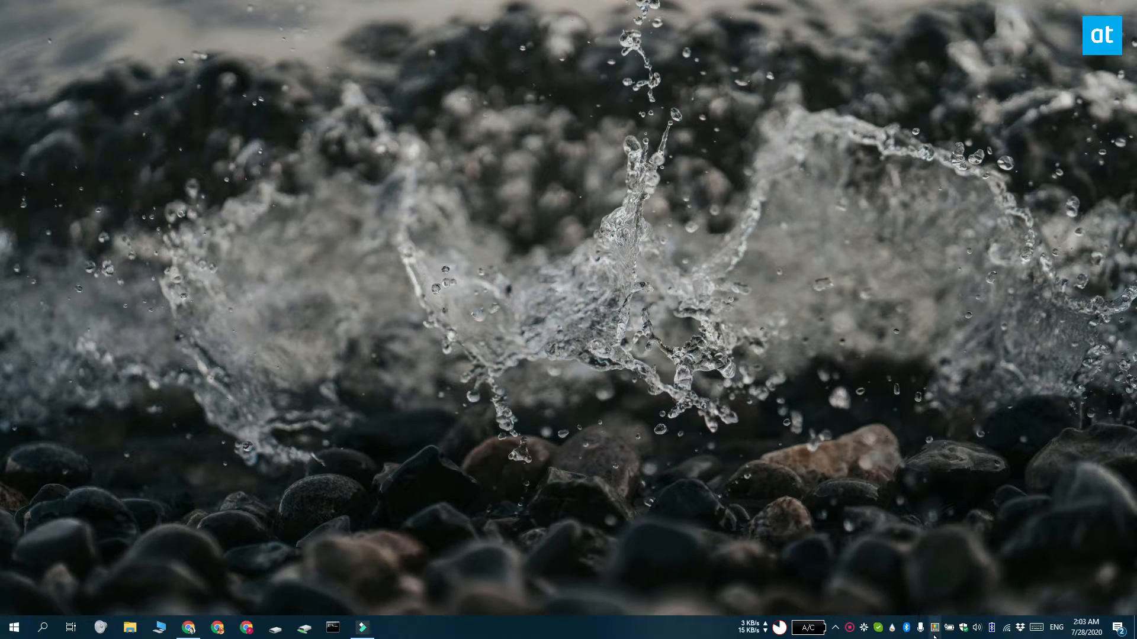
{"action": "mouse_move", "coordinate": [967, 317]}
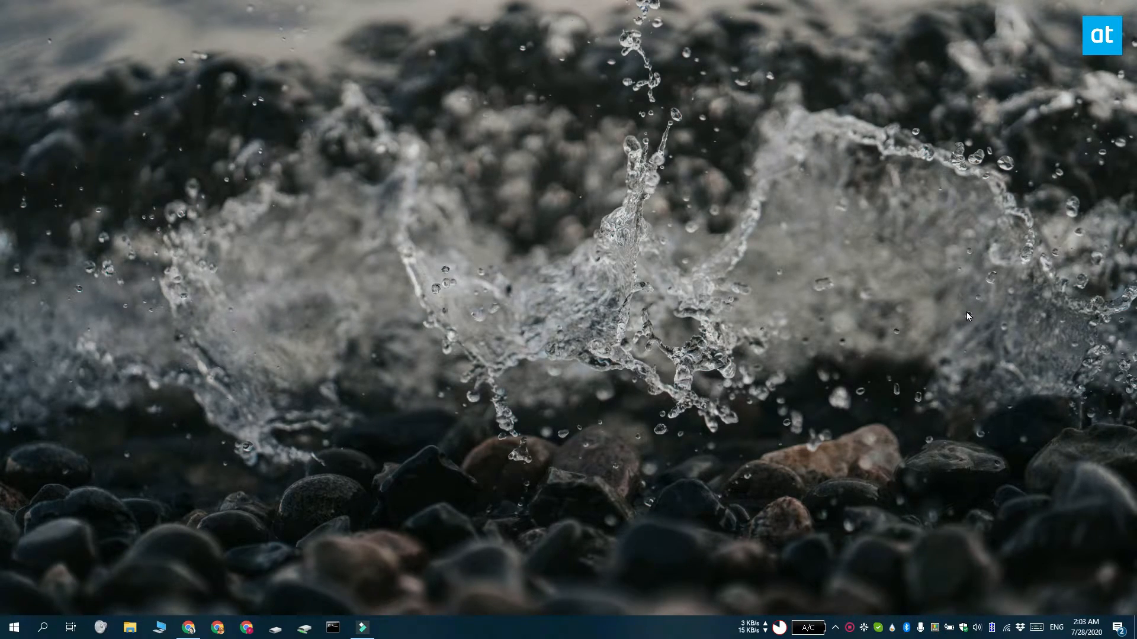
{"action": "left_click", "coordinate": [362, 629]}
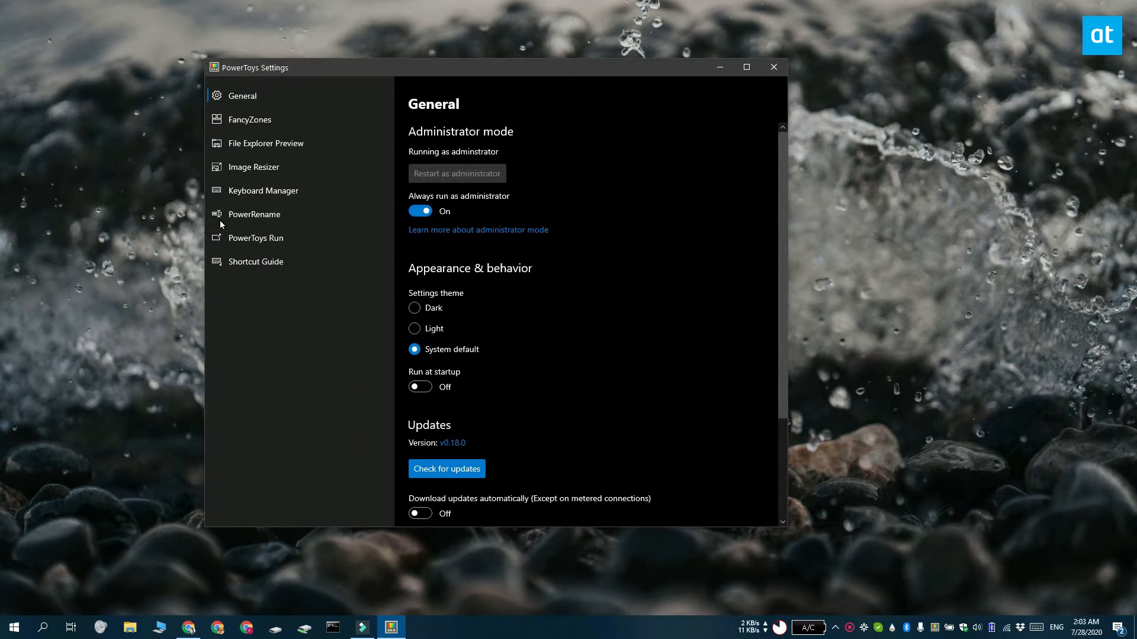
{"action": "left_click", "coordinate": [264, 191]}
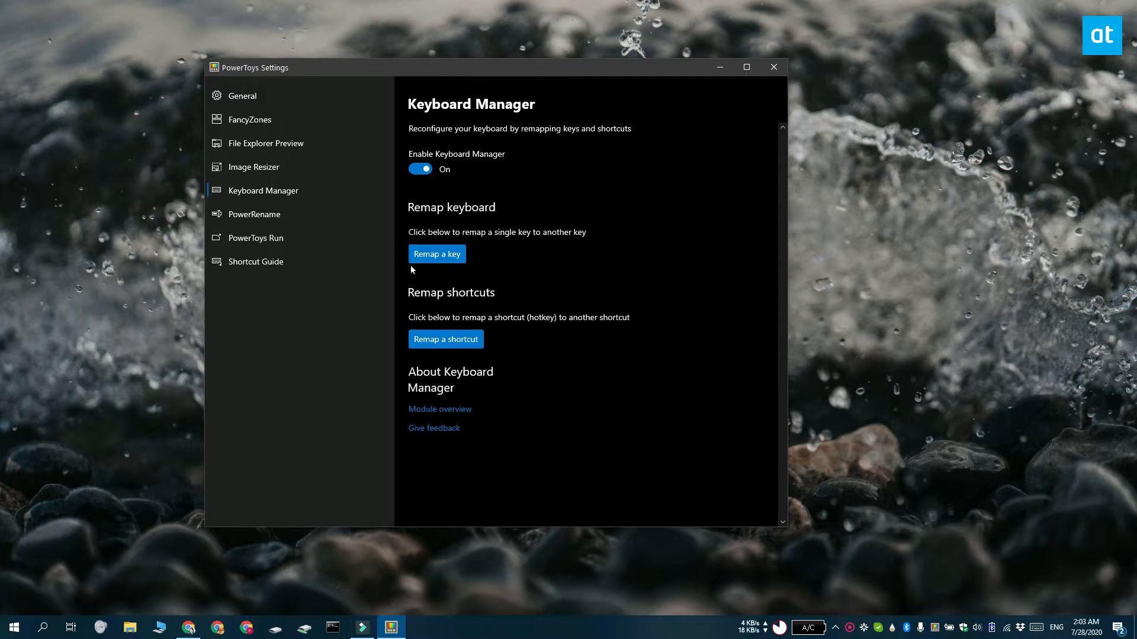
{"action": "left_click", "coordinate": [437, 254]}
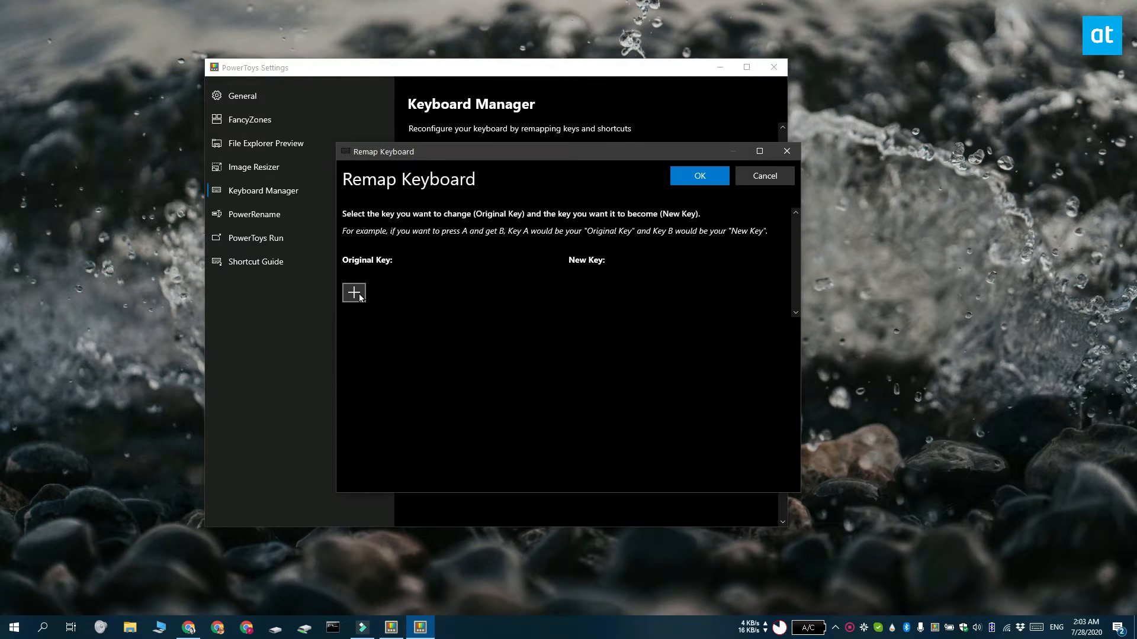
Add a remapping of Original Key C to New Key V, saving despite the unassigned-key warning
{"action": "left_click", "coordinate": [354, 292]}
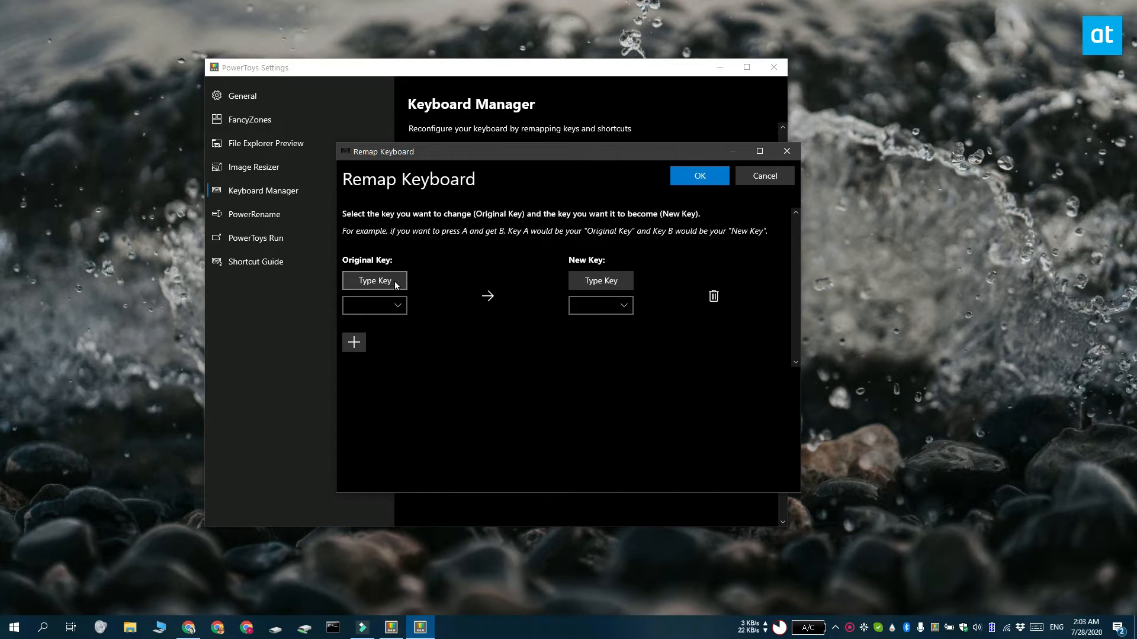
{"action": "left_click", "coordinate": [374, 280]}
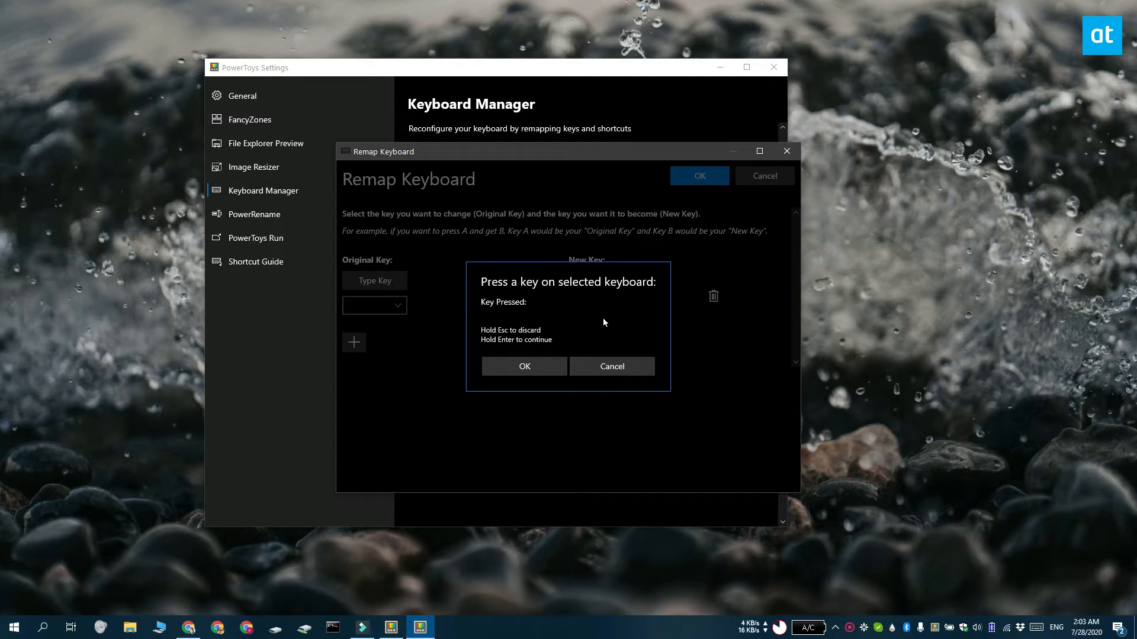
{"action": "key", "text": "c"}
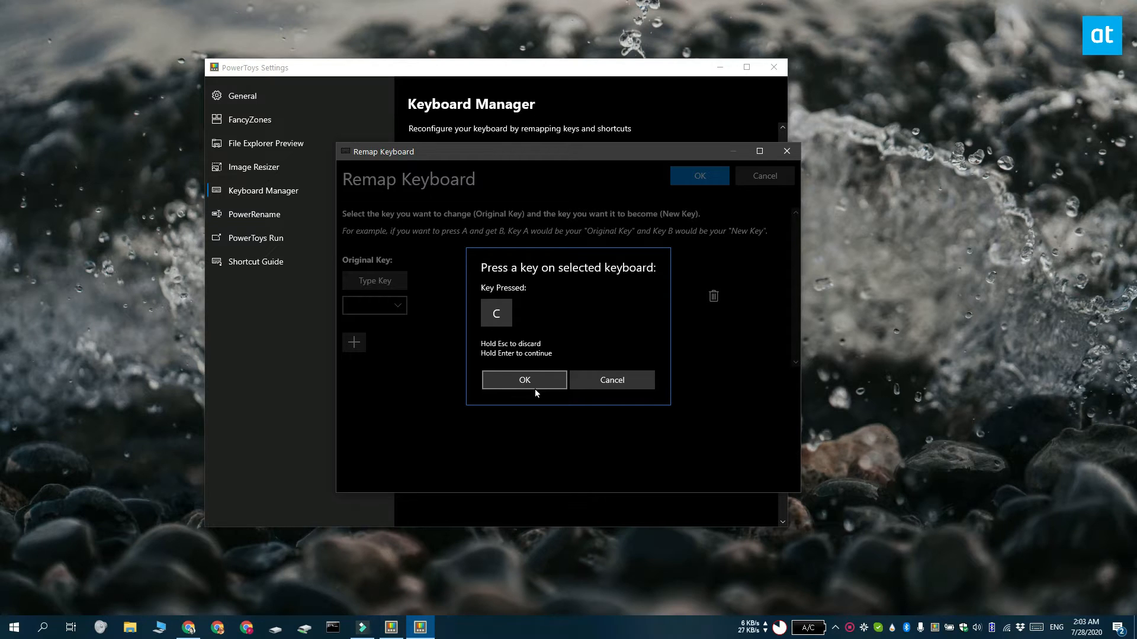
{"action": "left_click", "coordinate": [525, 380]}
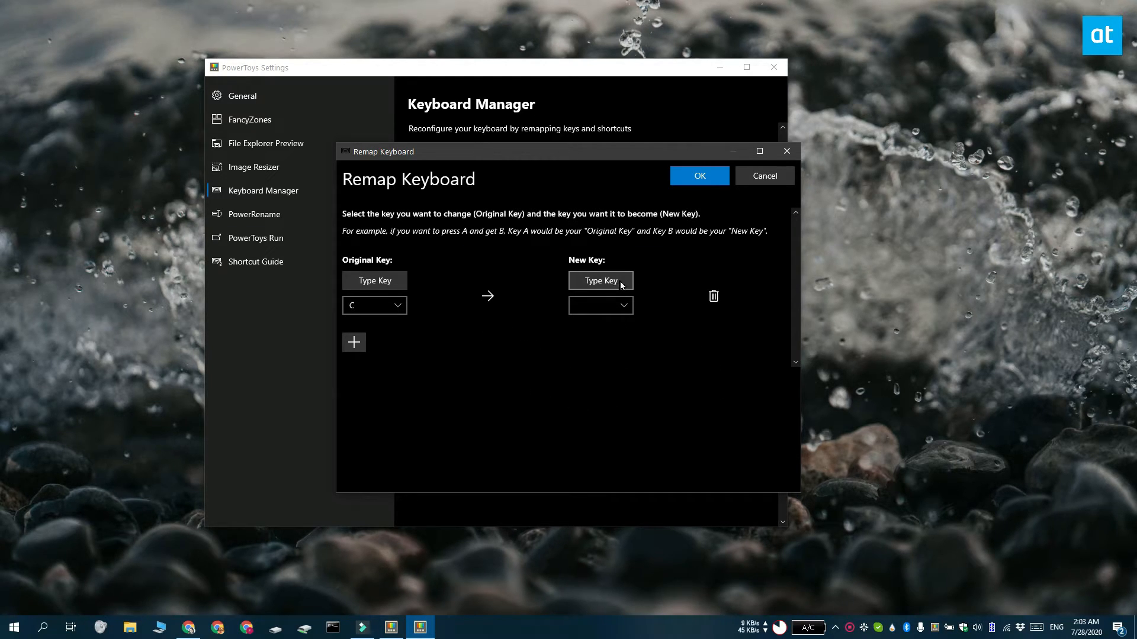
{"action": "left_click", "coordinate": [600, 280]}
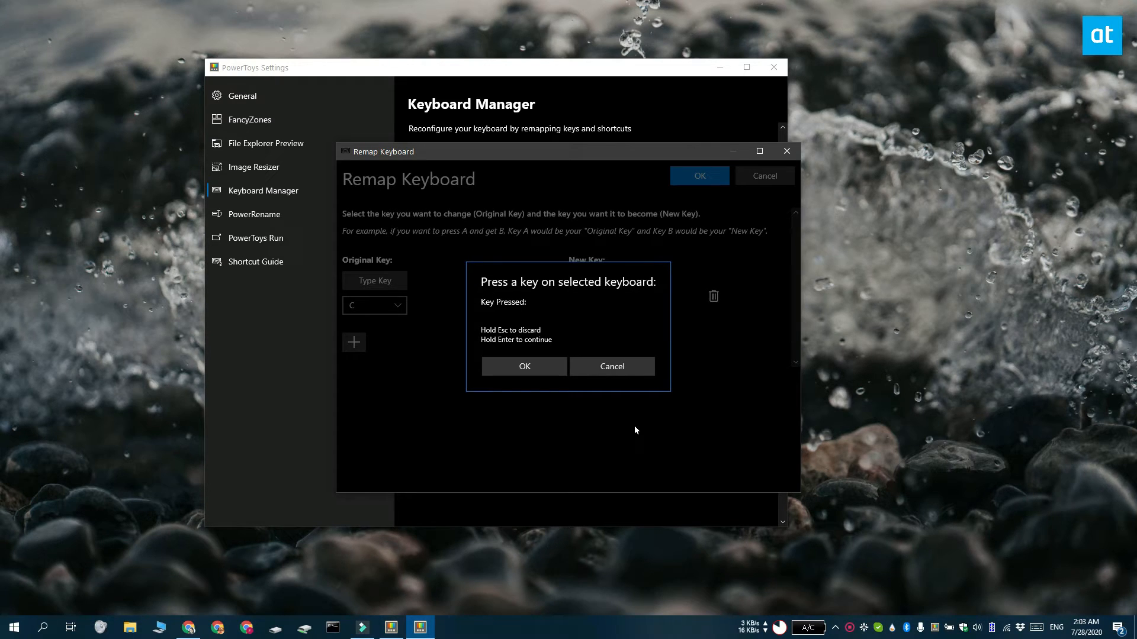
{"action": "key", "text": "v"}
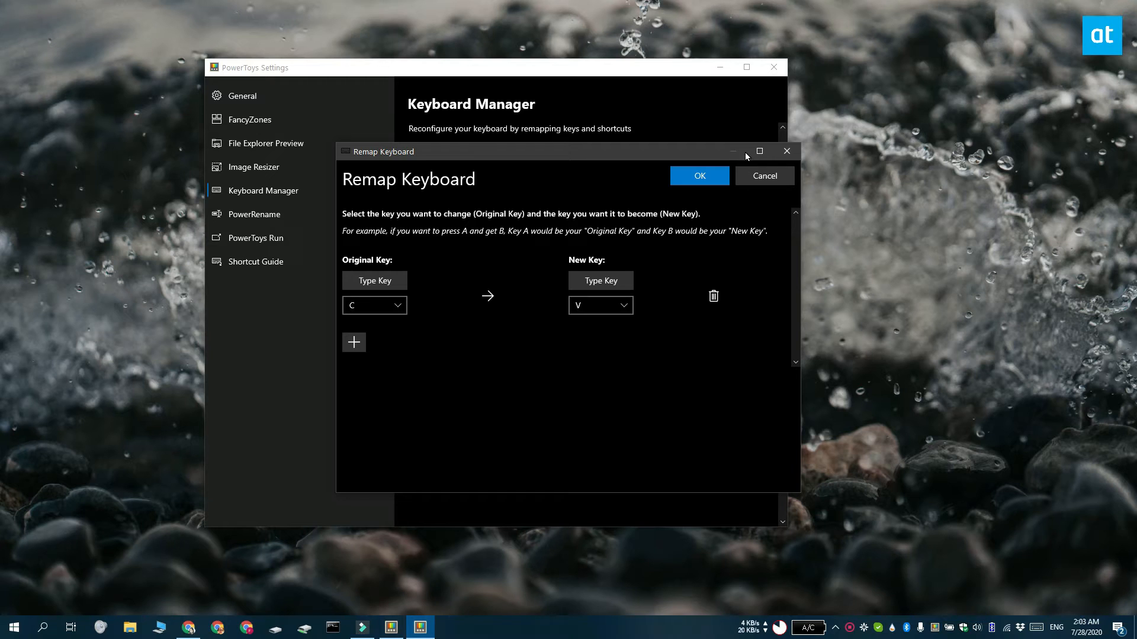
{"action": "left_click", "coordinate": [699, 176]}
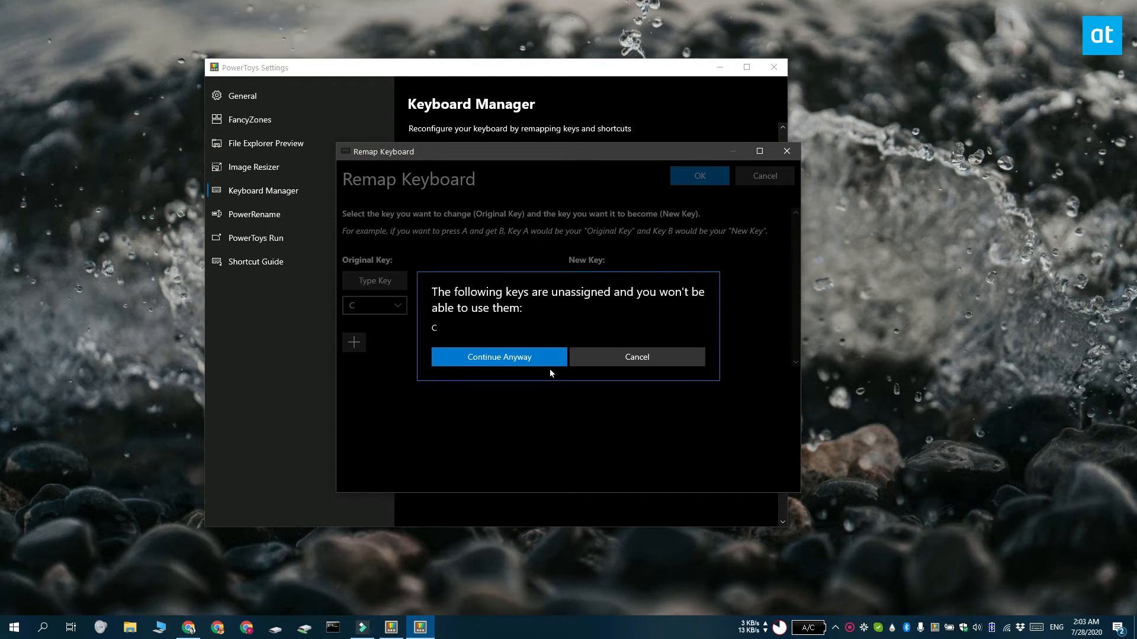
{"action": "left_click", "coordinate": [498, 357]}
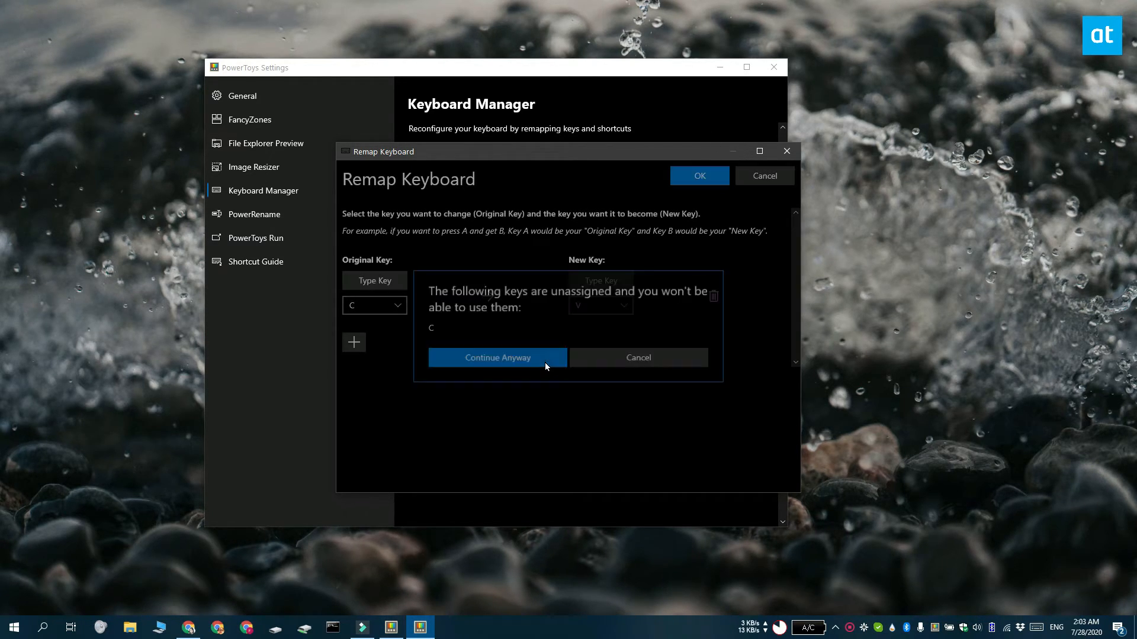
{"action": "left_click", "coordinate": [496, 358]}
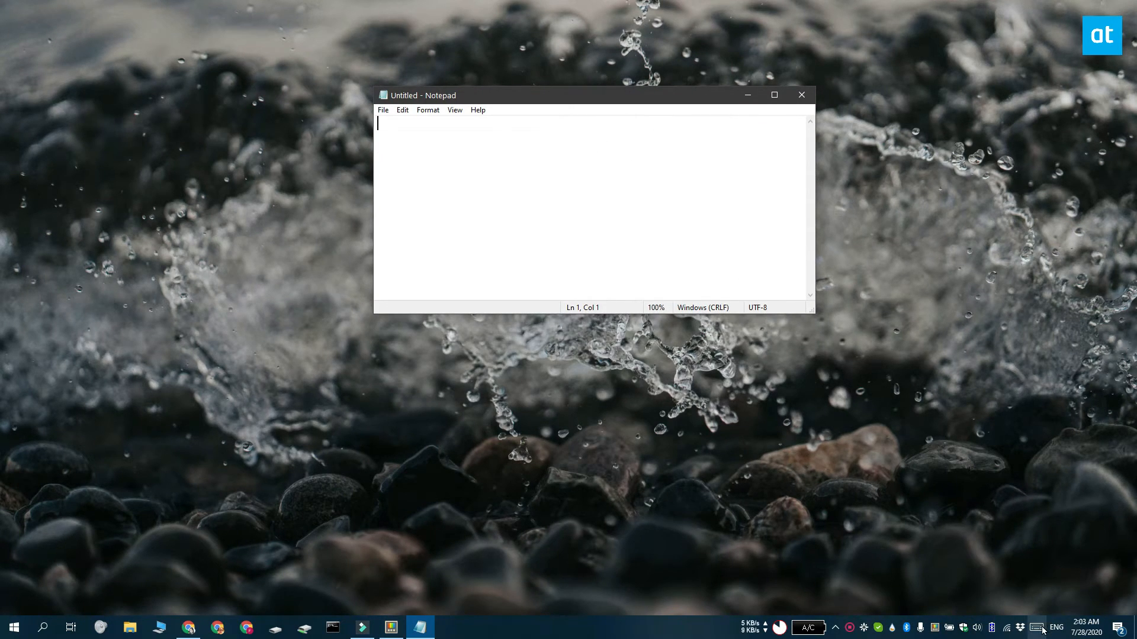
Tap C three times on the touch keyboard to type V's, then start a new line
{"action": "left_click", "coordinate": [1034, 625]}
{"action": "type", "text": "Vvvvv"}
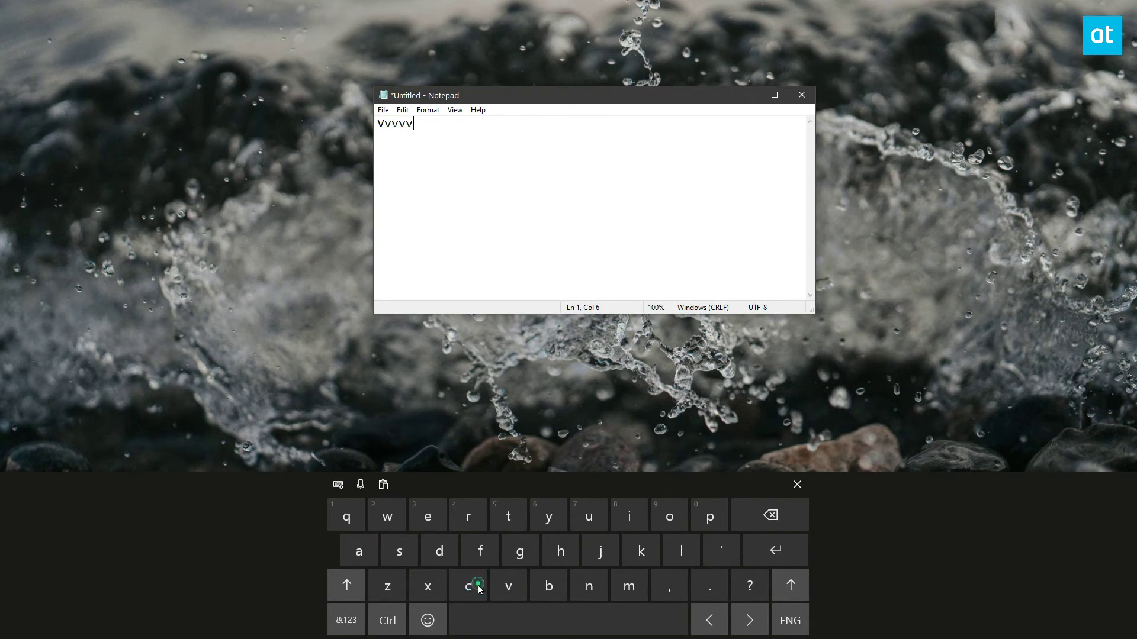
{"action": "left_click", "coordinate": [467, 585]}
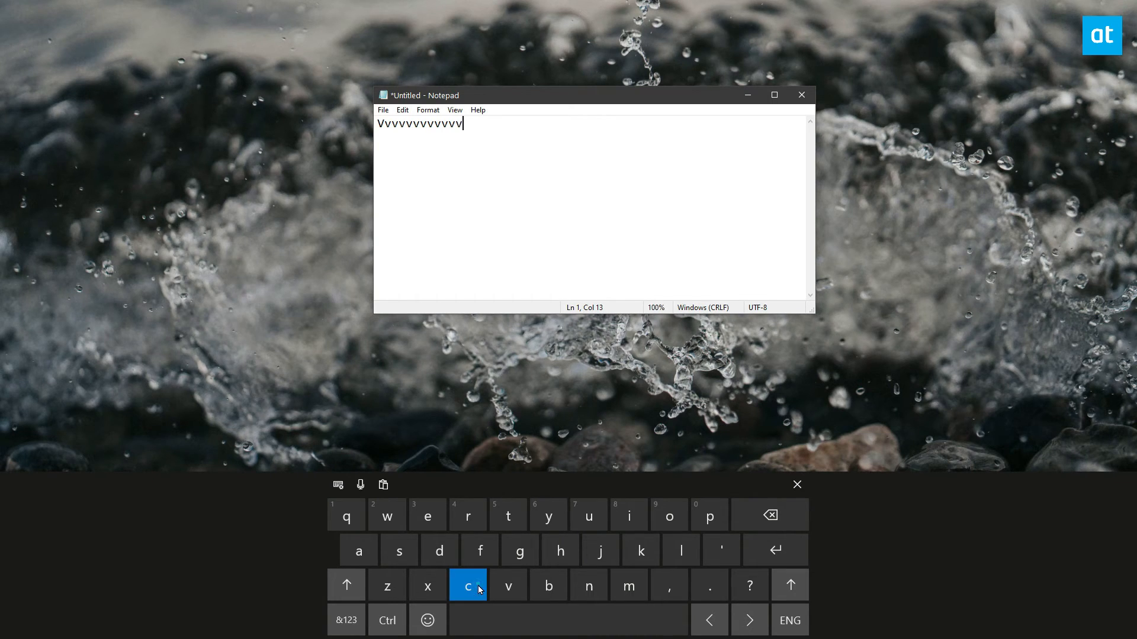
{"action": "left_click", "coordinate": [508, 585]}
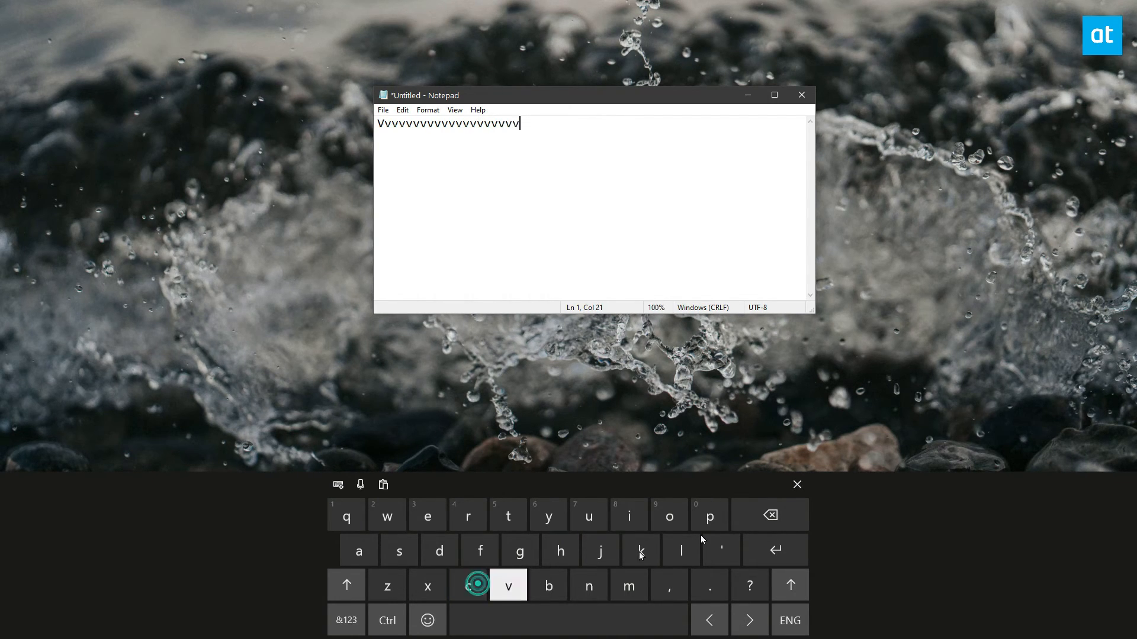
{"action": "left_click", "coordinate": [509, 585]}
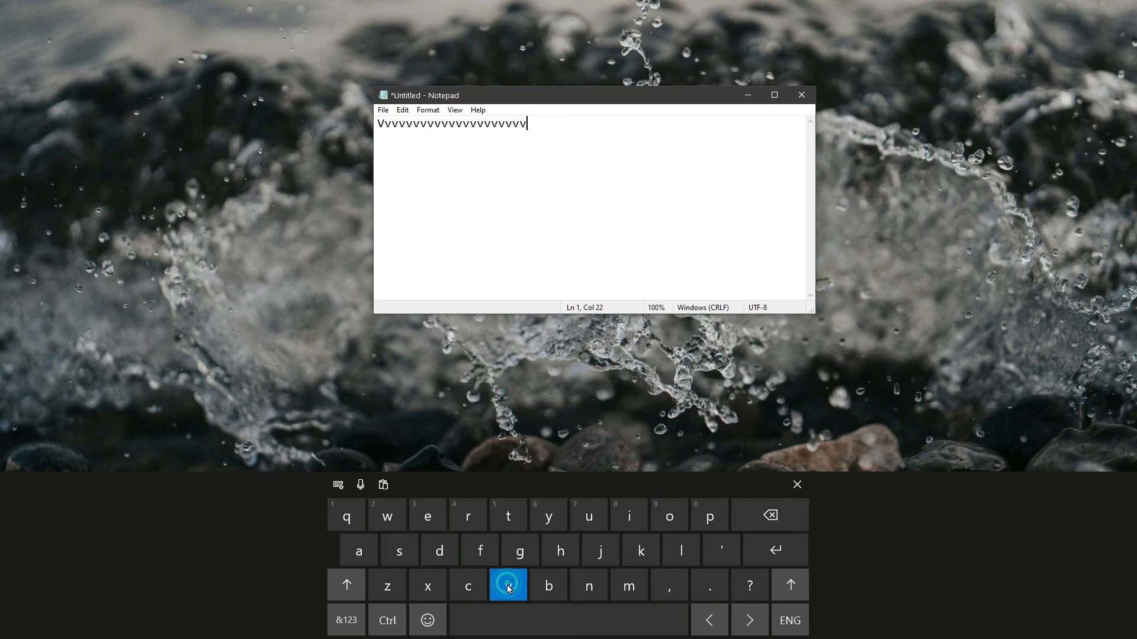
{"action": "left_click", "coordinate": [774, 549]}
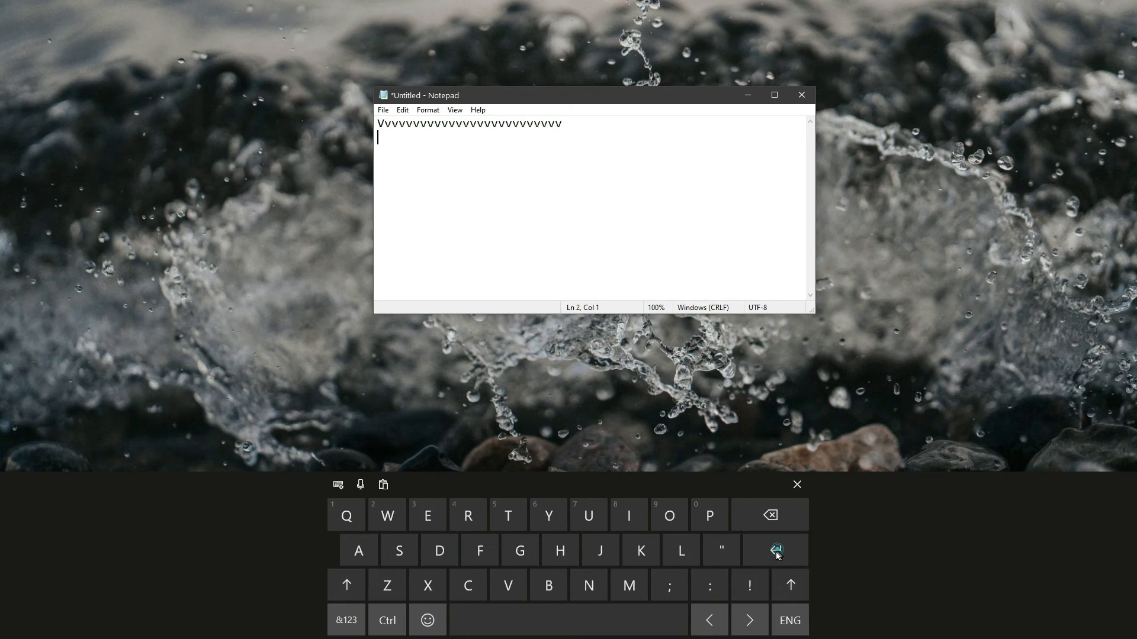